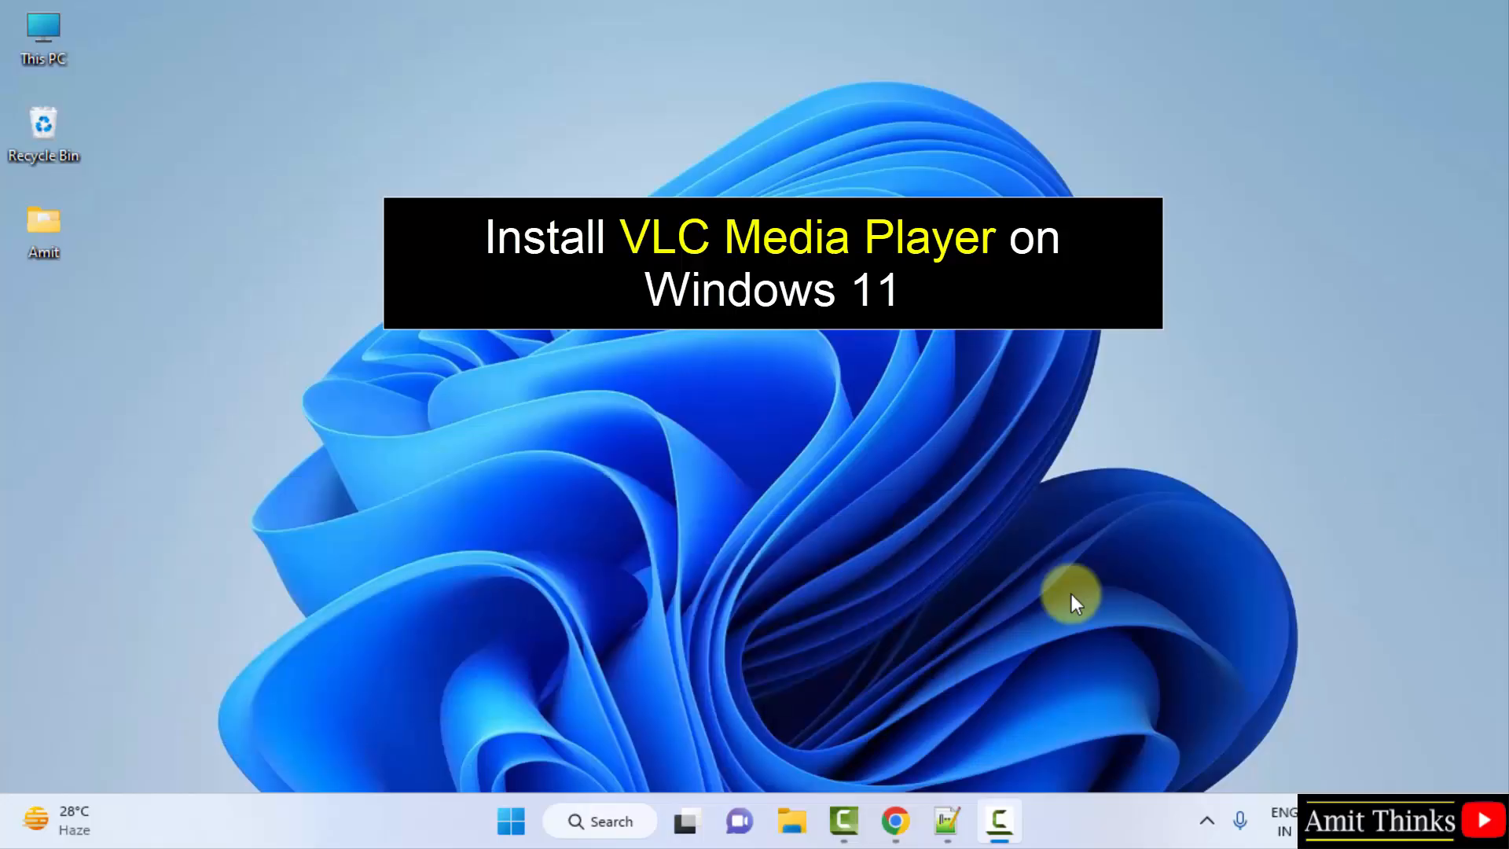
Step: Open Chrome and search Google for 'vlc media Player'
{"action": "left_click", "coordinate": [895, 820]}
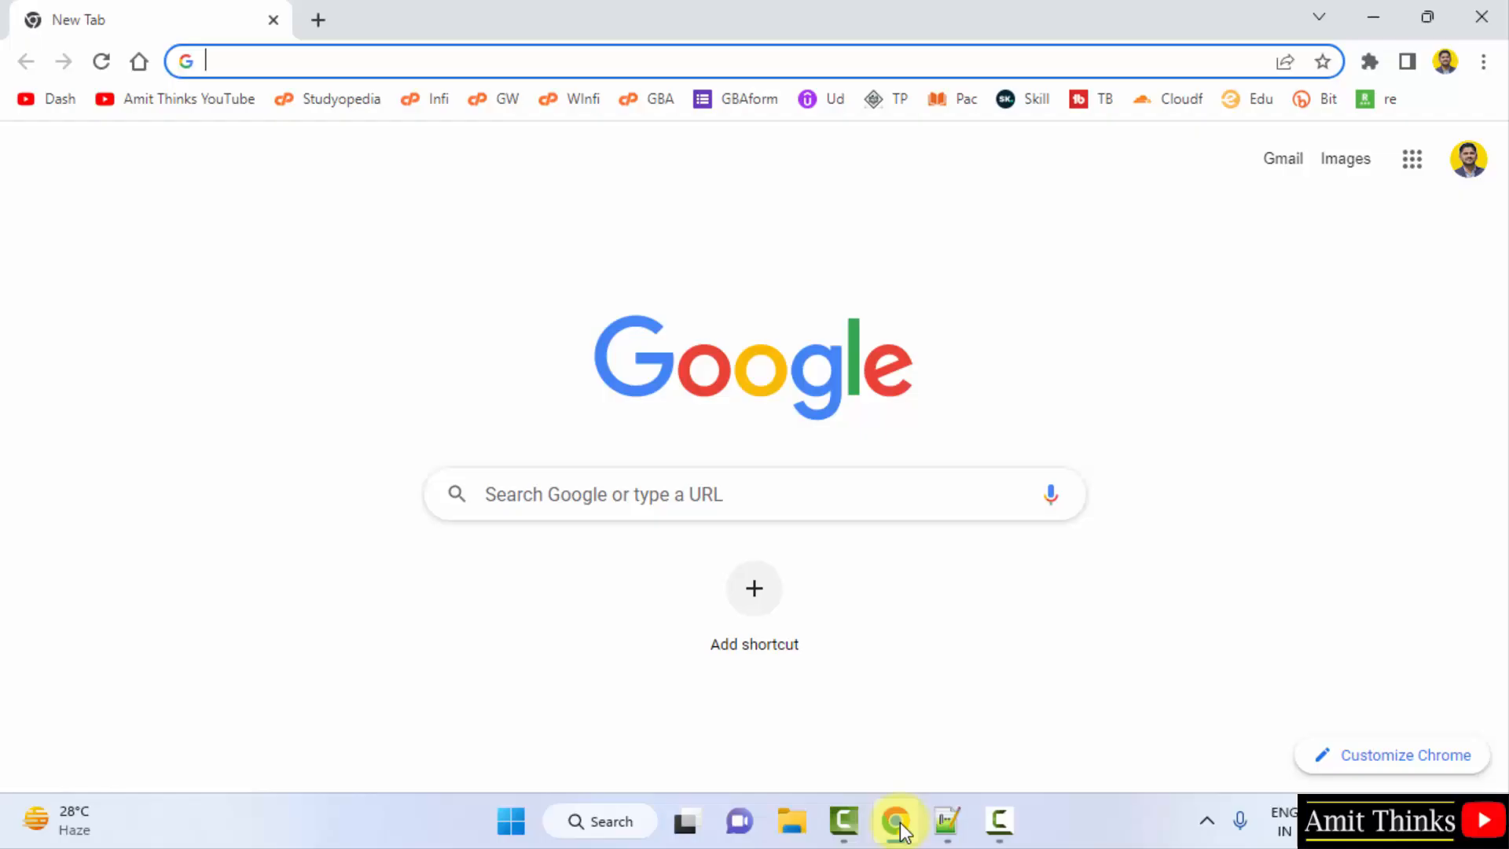
{"action": "mouse_move", "coordinate": [734, 494]}
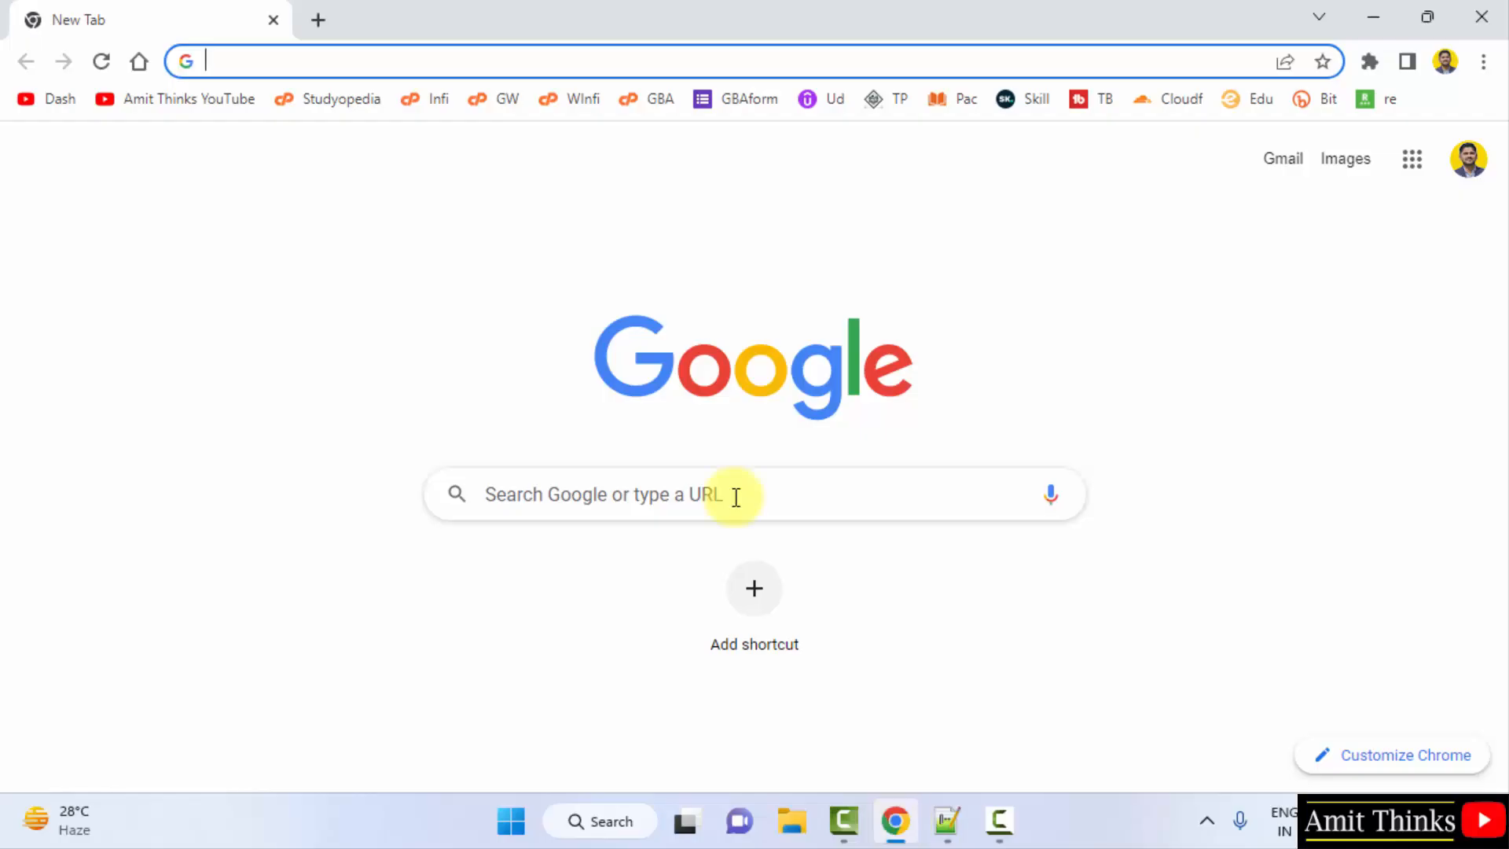
{"action": "type", "text": "vlc media Player"}
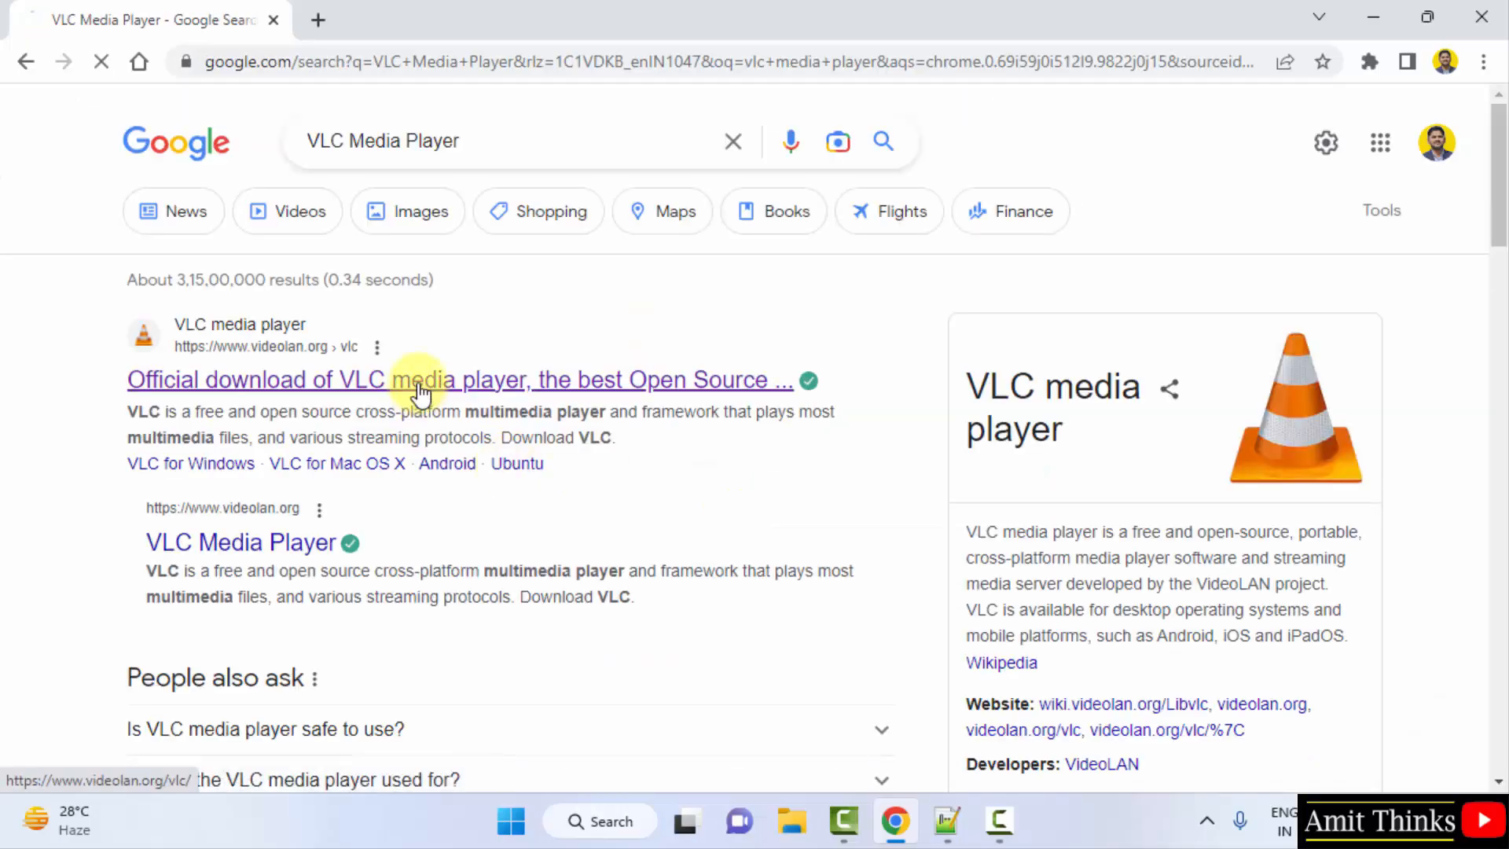
Step: Open the official VideoLAN result and download the VLC 3.0.18 installer for 64-bit Windows
{"action": "left_click", "coordinate": [414, 378]}
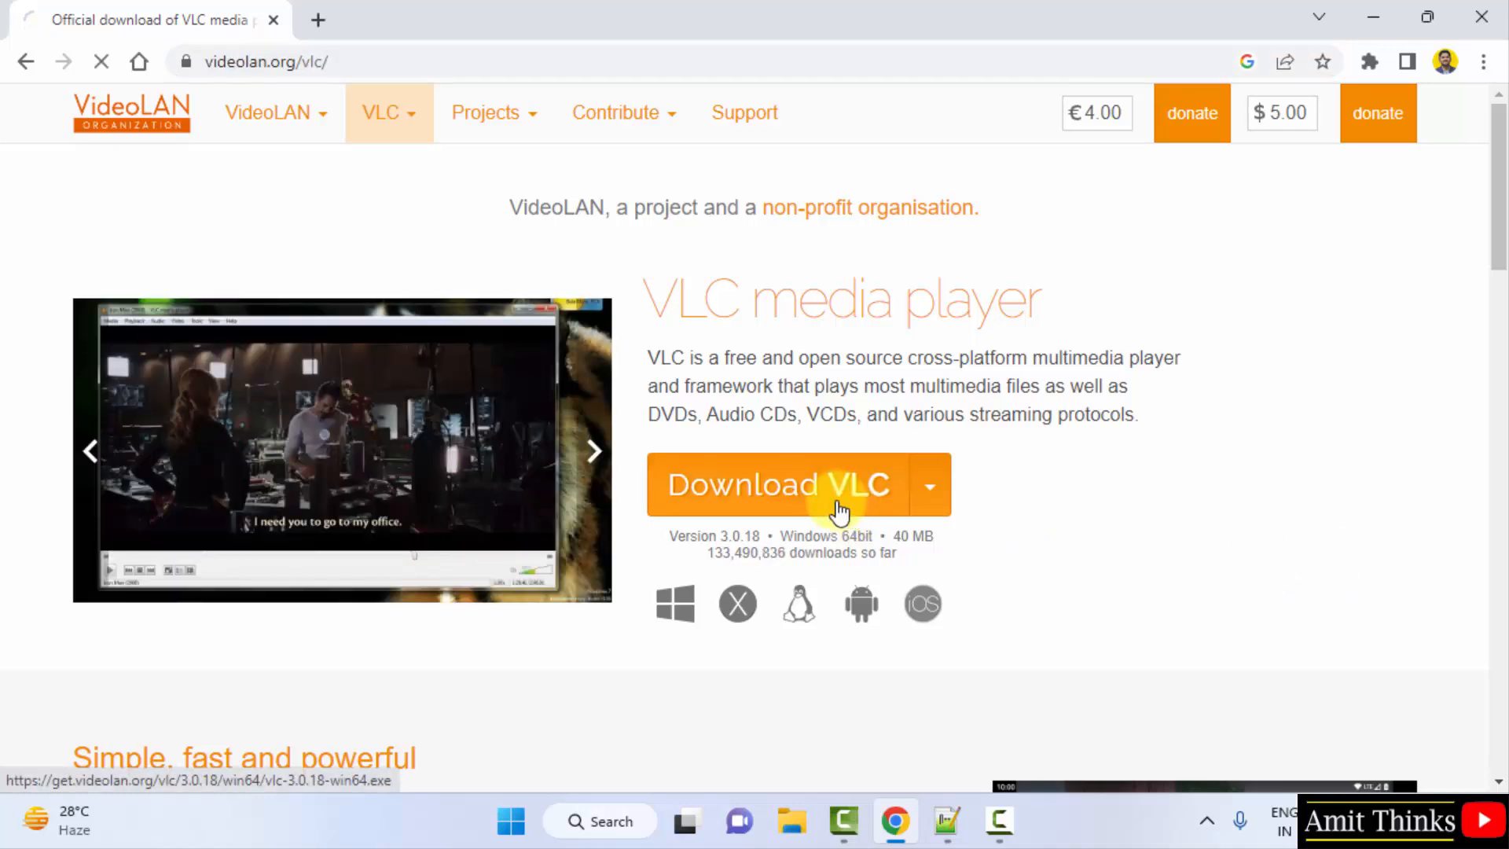
{"action": "left_click", "coordinate": [779, 484]}
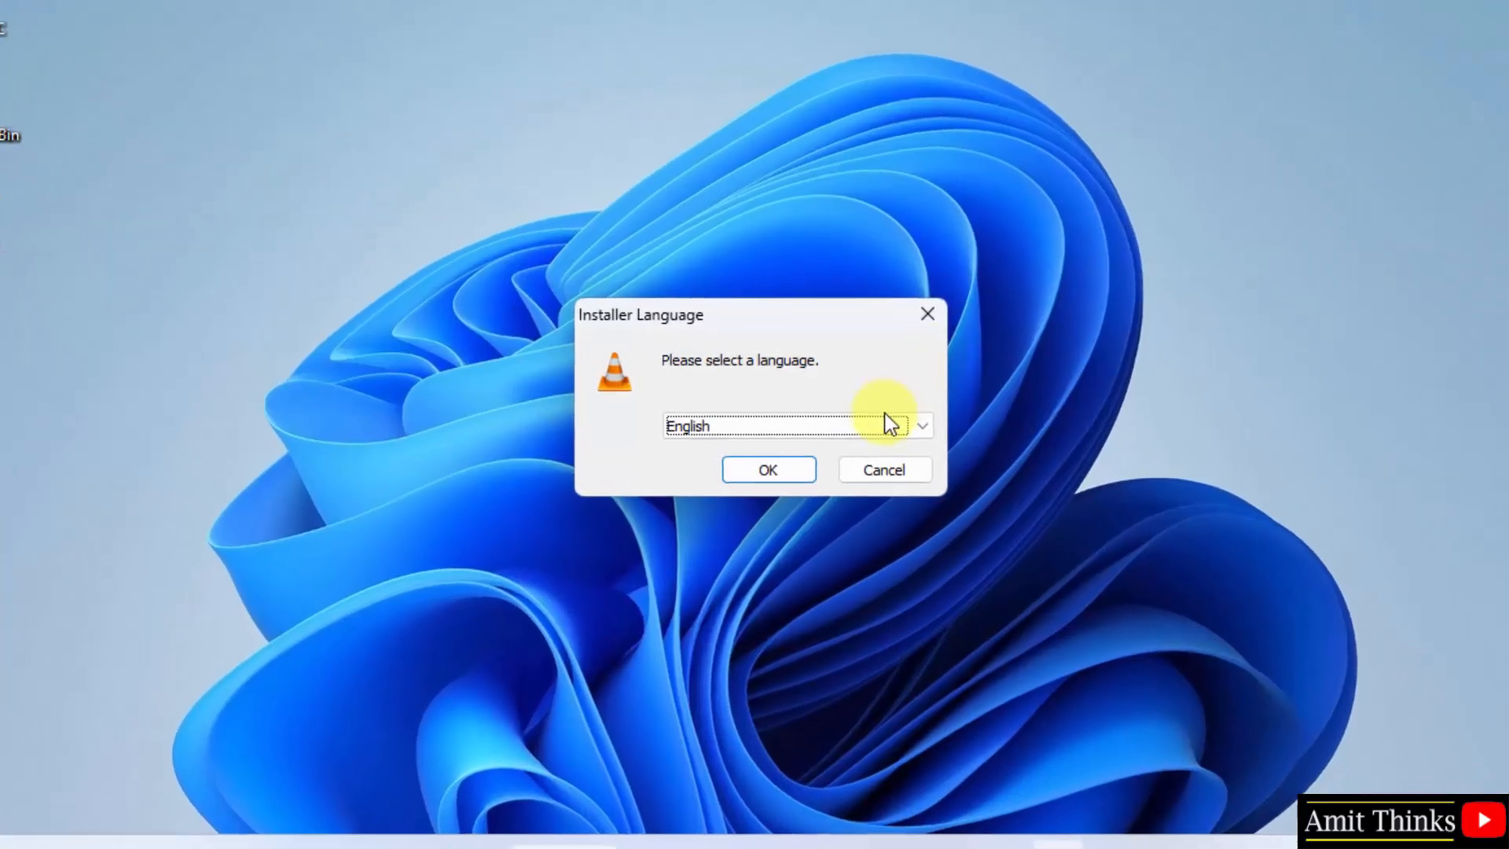
Step: Keep English as the installer language and continue past the welcome page
{"action": "left_click", "coordinate": [919, 425]}
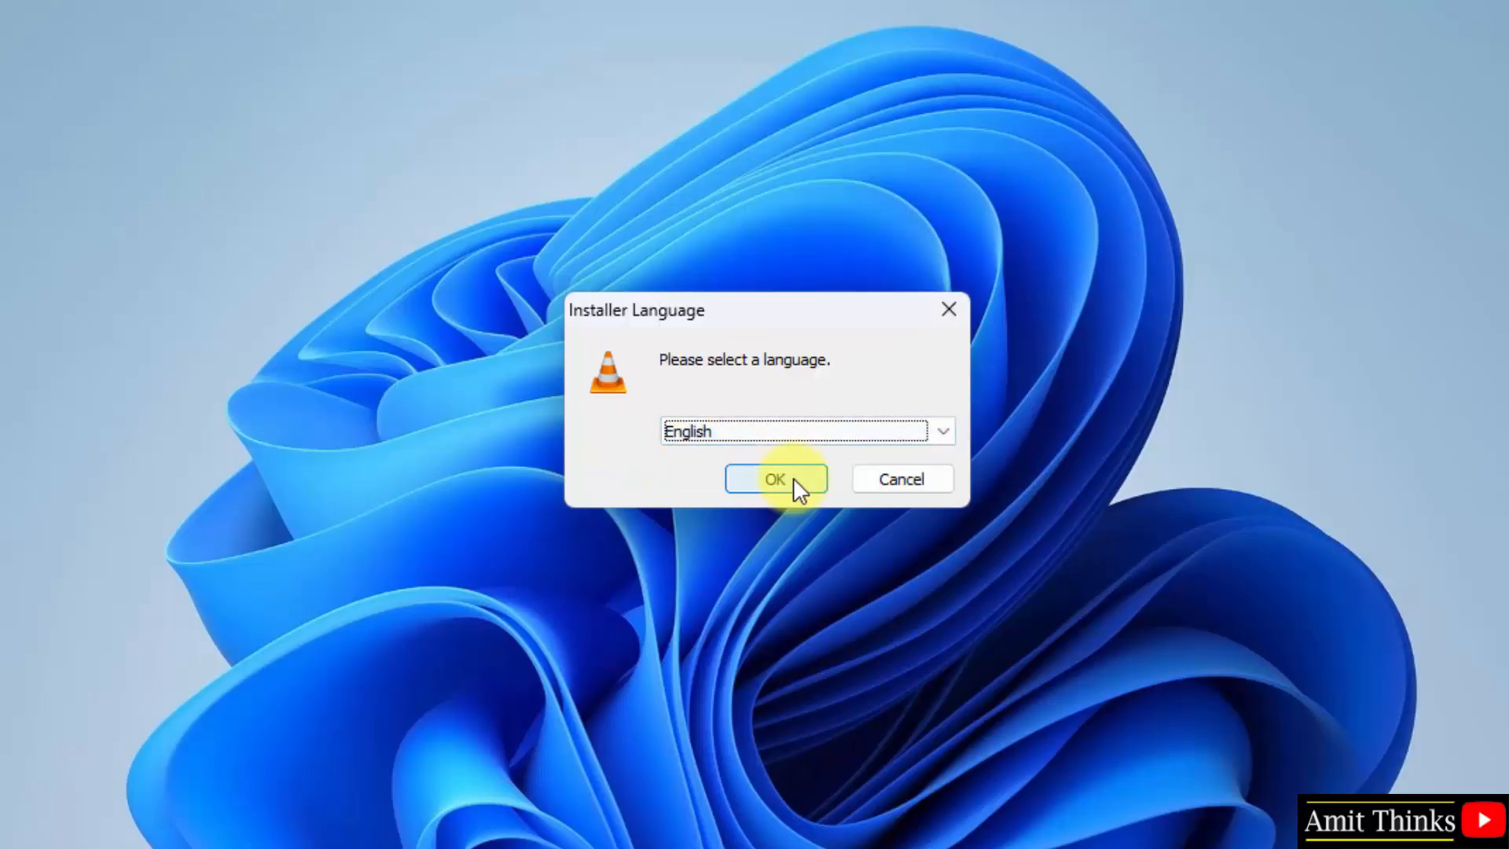
{"action": "left_click", "coordinate": [774, 480]}
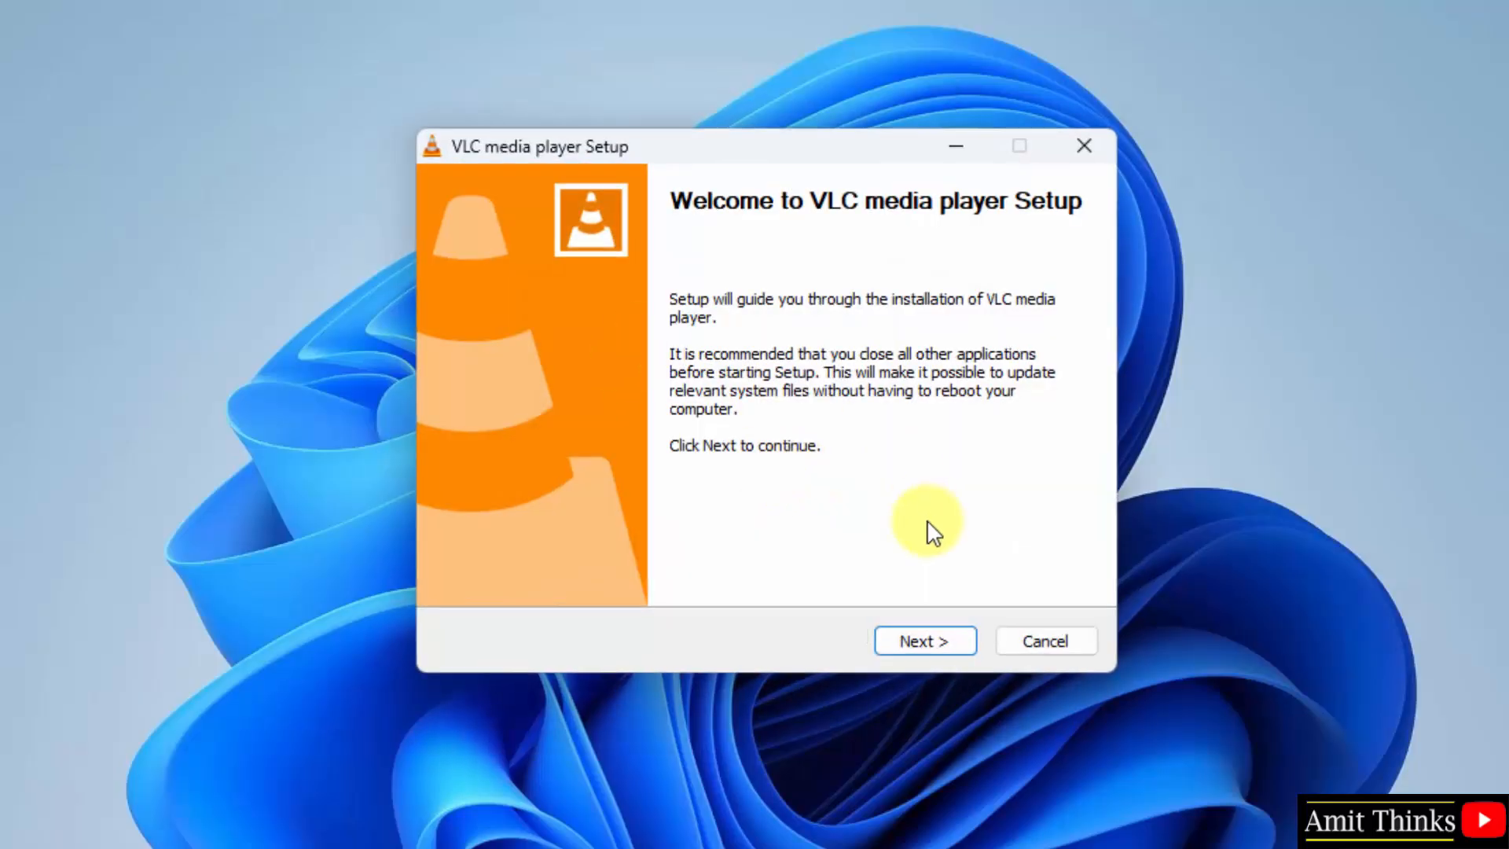
{"action": "left_click", "coordinate": [924, 642]}
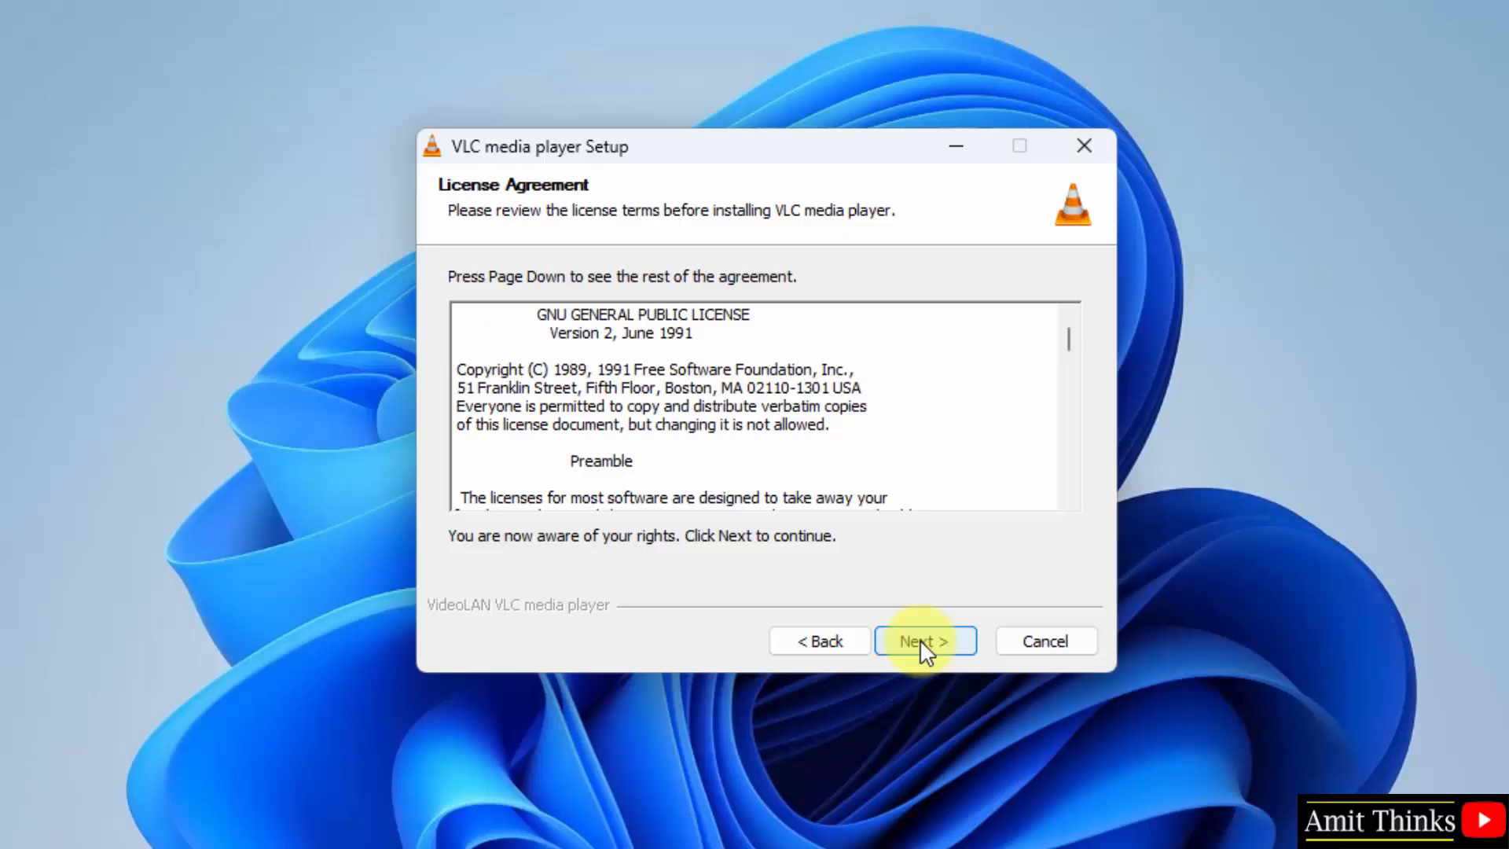
Step: Accept the GNU GPL license and keep the default components, including the desktop shortcut
{"action": "left_click", "coordinate": [924, 641]}
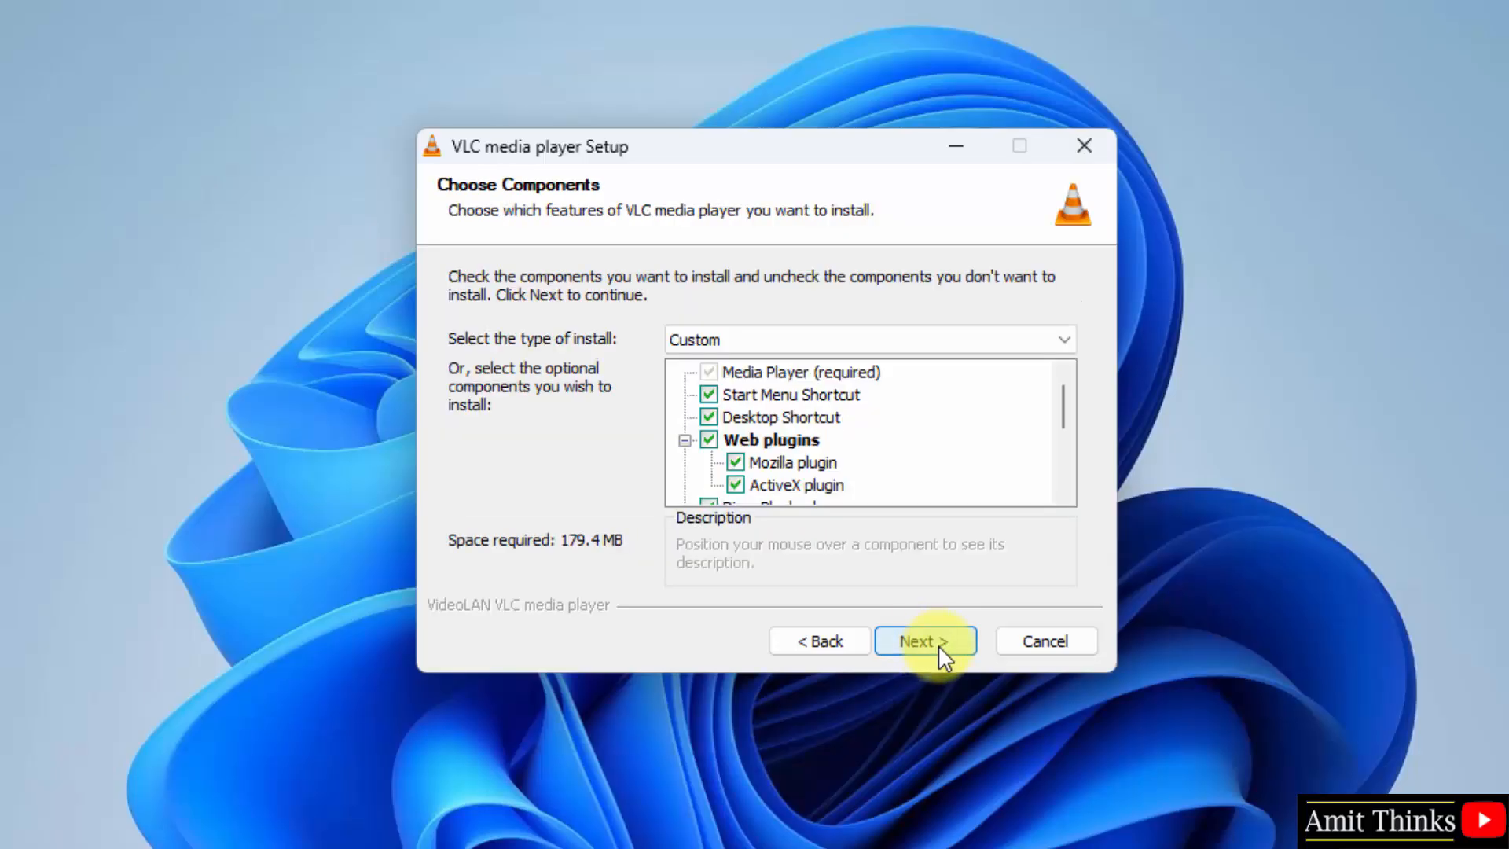
{"action": "mouse_move", "coordinate": [1071, 404]}
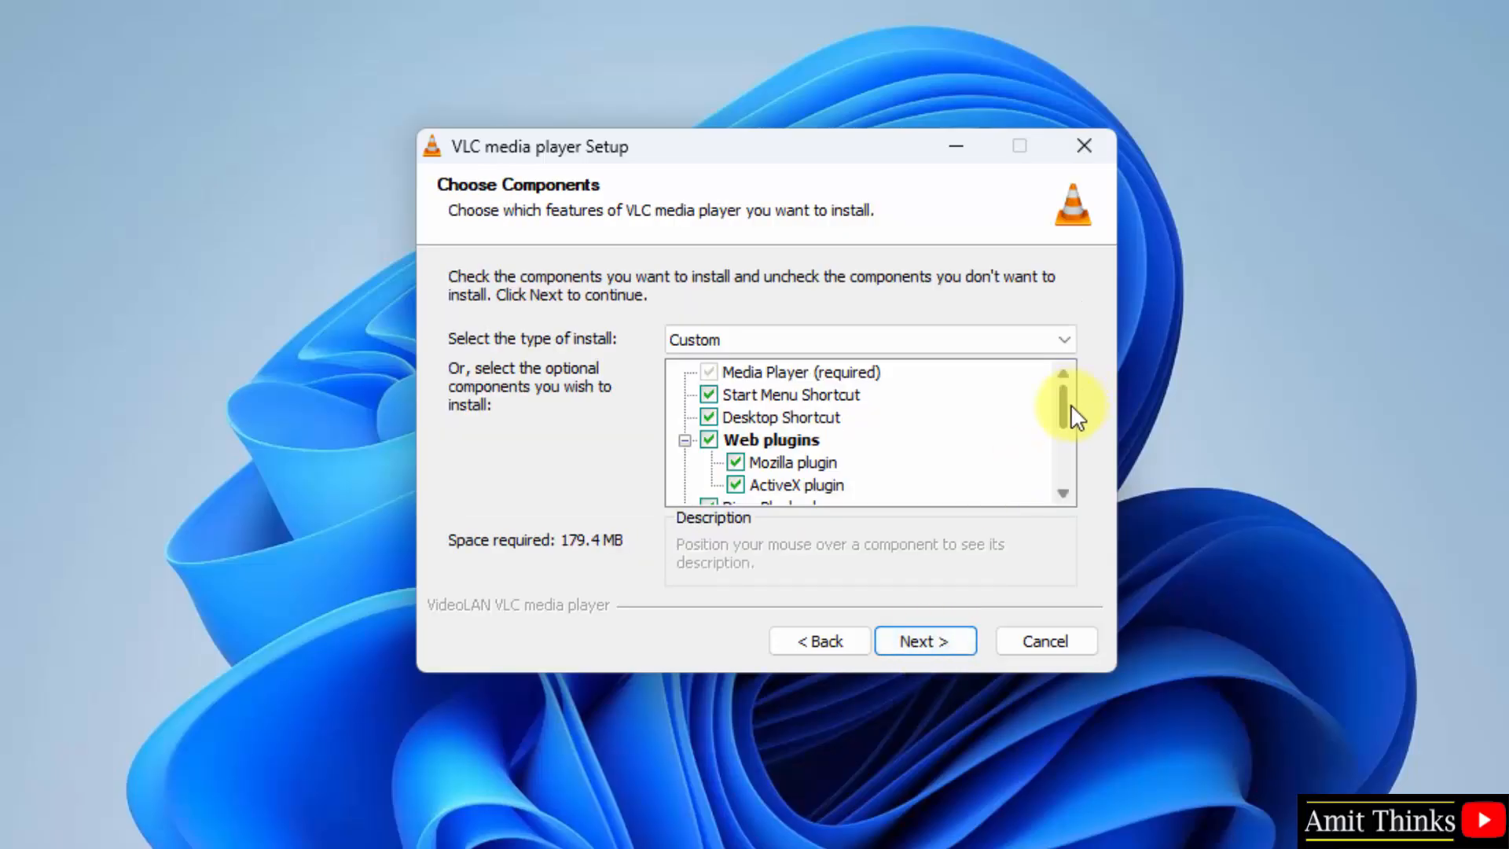
{"action": "scroll", "scroll_direction": "down", "scroll_amount": 3}
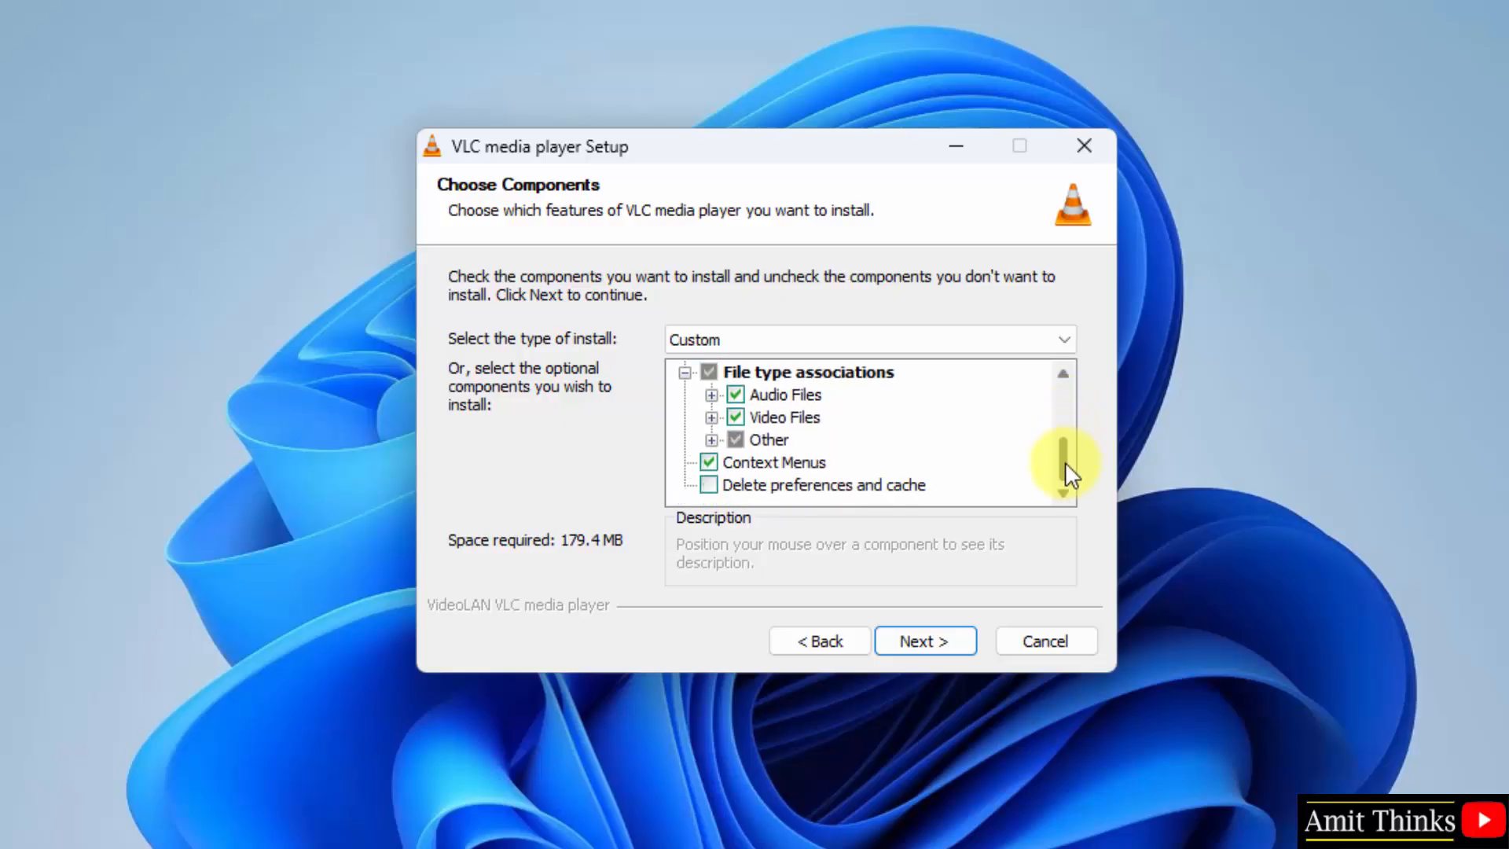
{"action": "mouse_move", "coordinate": [922, 641]}
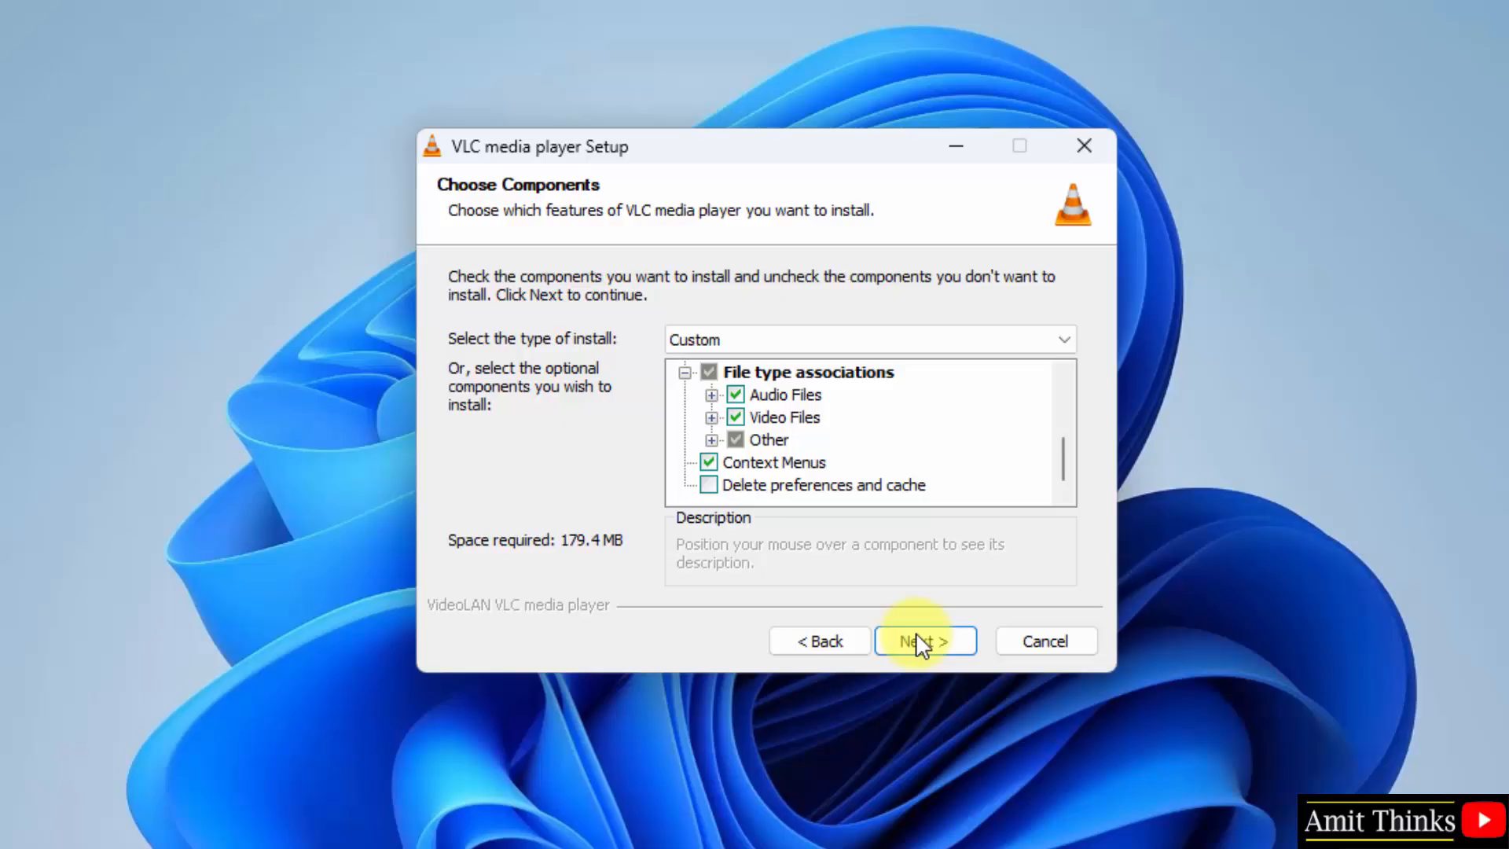
{"action": "left_click", "coordinate": [923, 641]}
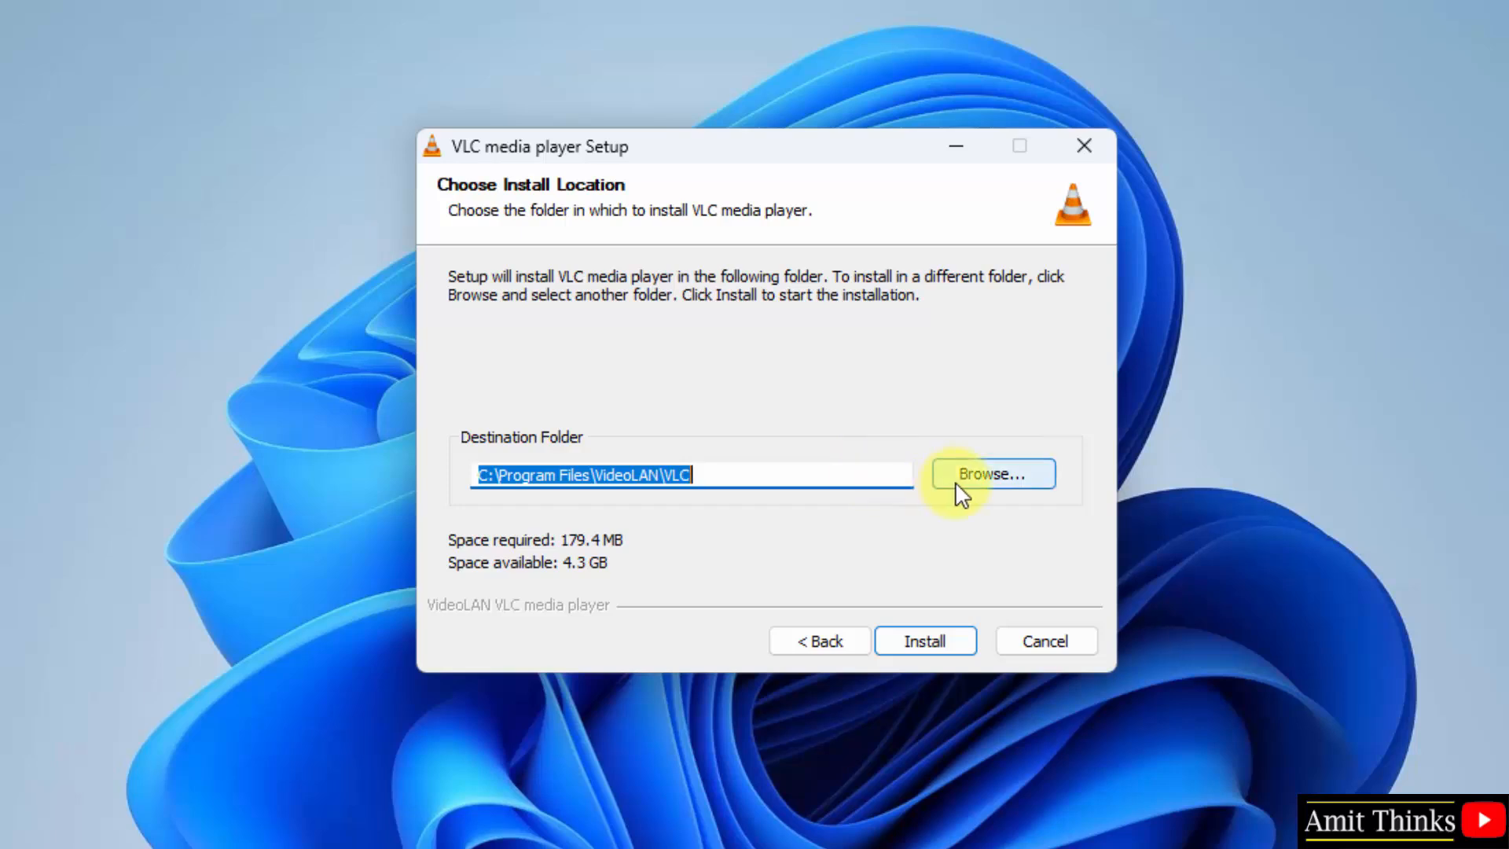
{"action": "mouse_move", "coordinate": [685, 478]}
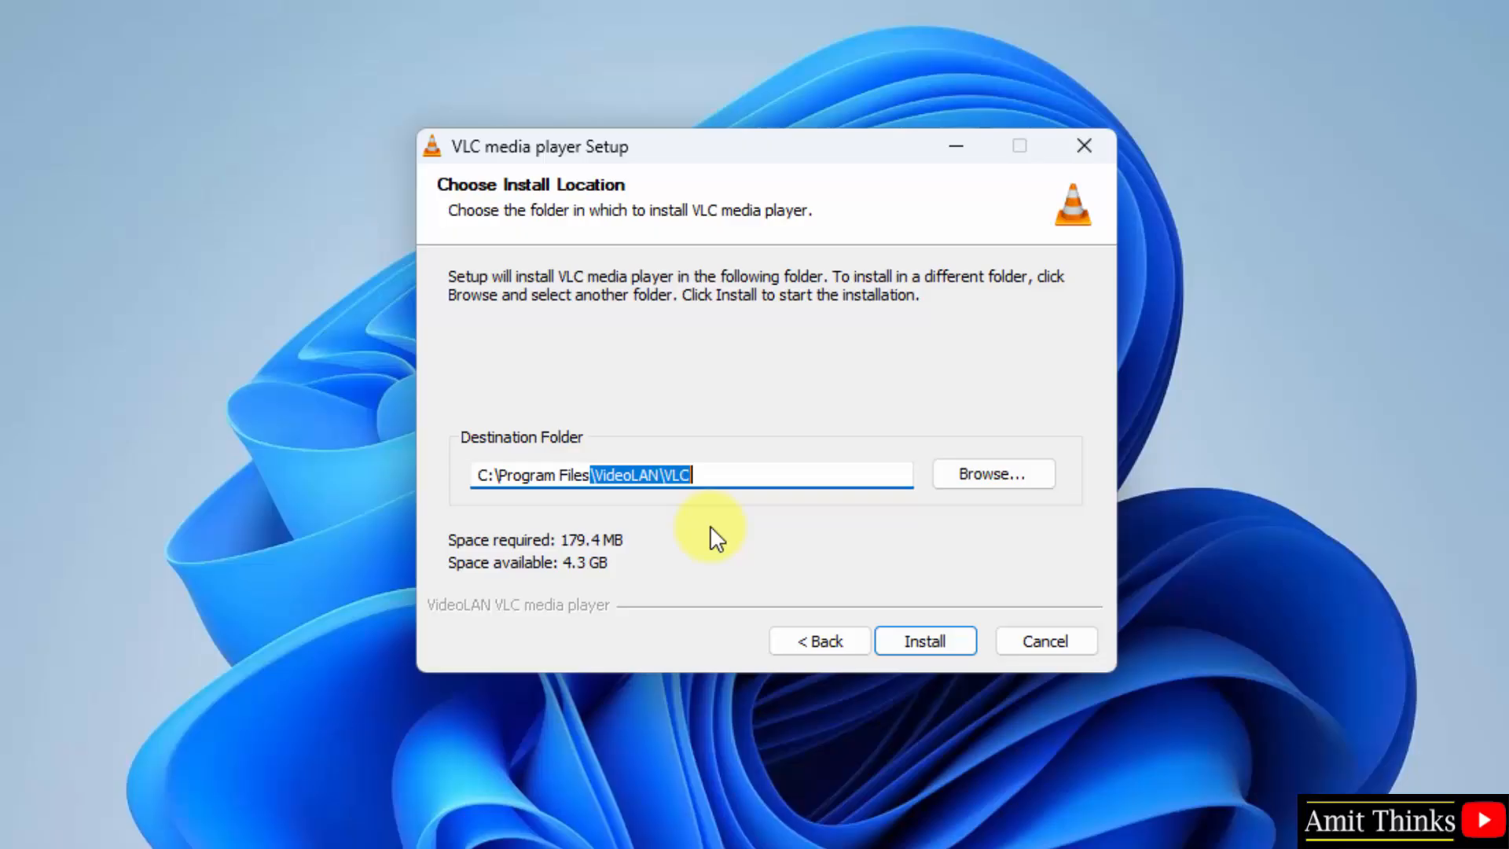
Step: Install VLC into the default folder C:\Program Files\VideoLAN\VLC
{"action": "left_click", "coordinate": [922, 641]}
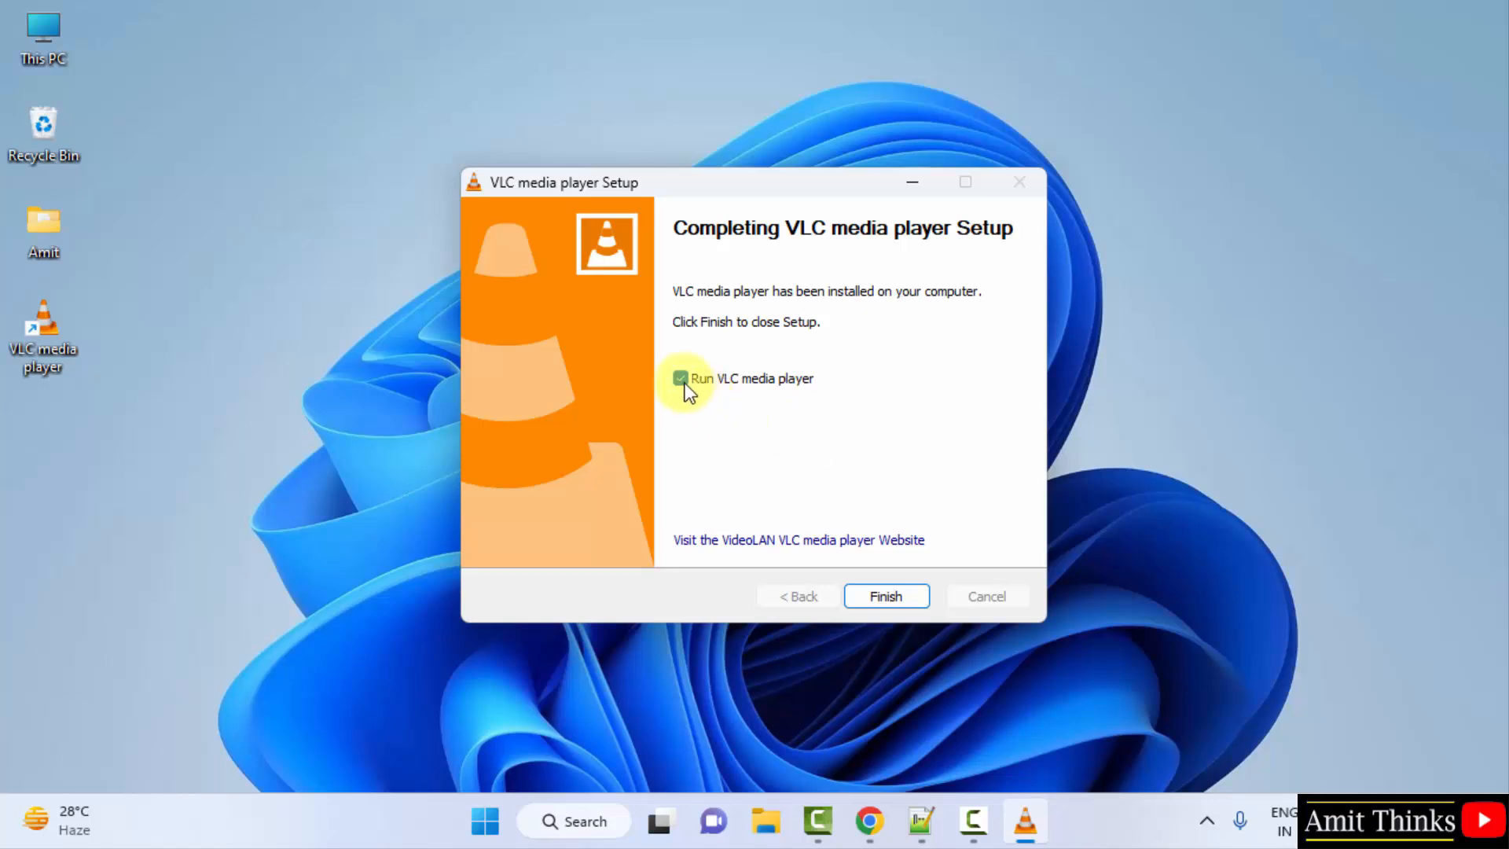
Step: Close the finished setup wizard and launch VLC from its desktop shortcut
{"action": "left_click", "coordinate": [884, 596]}
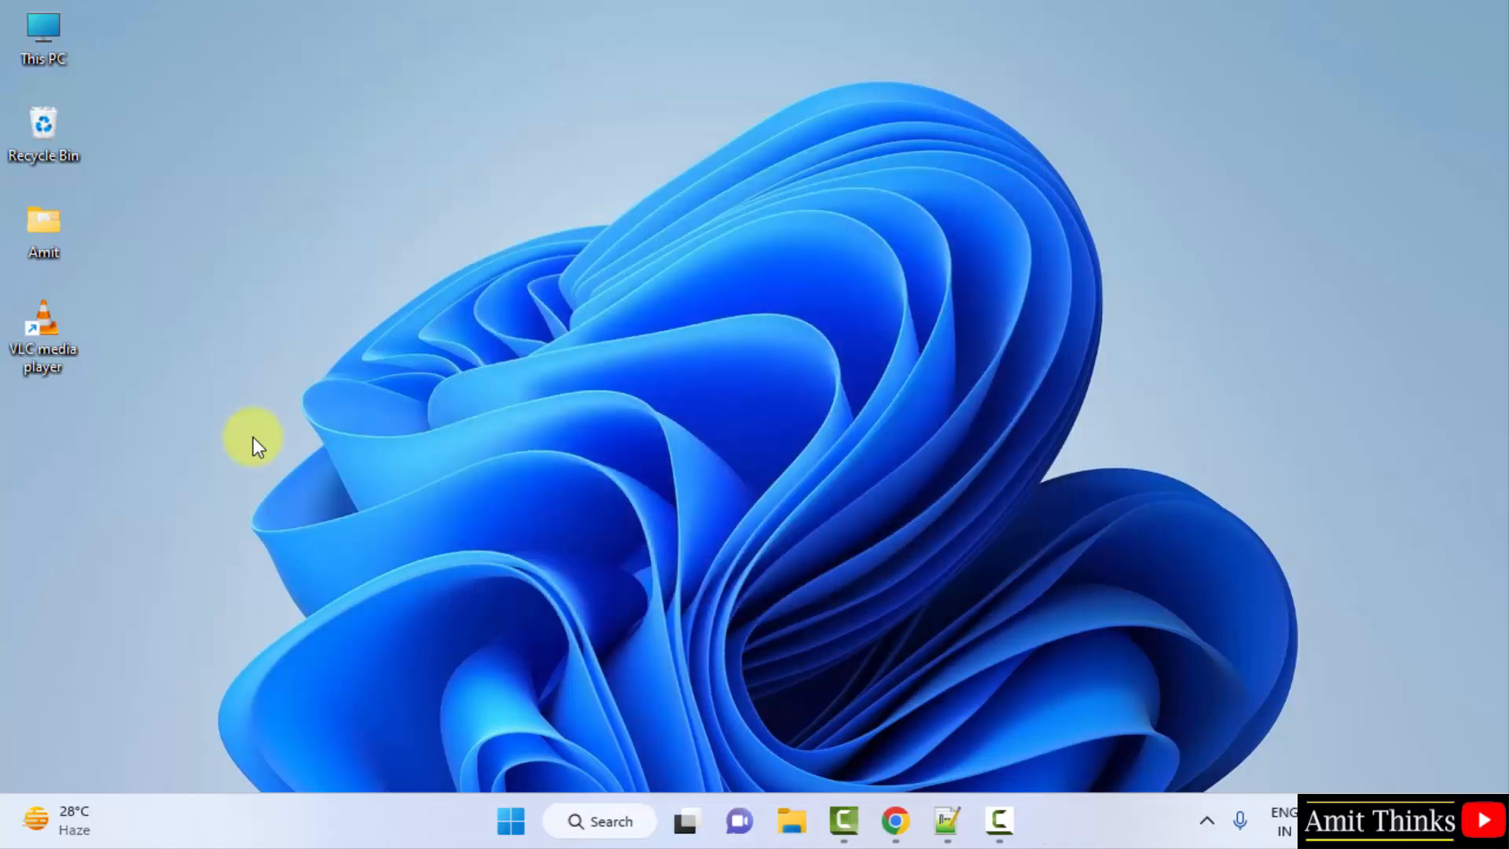
{"action": "mouse_move", "coordinate": [77, 404]}
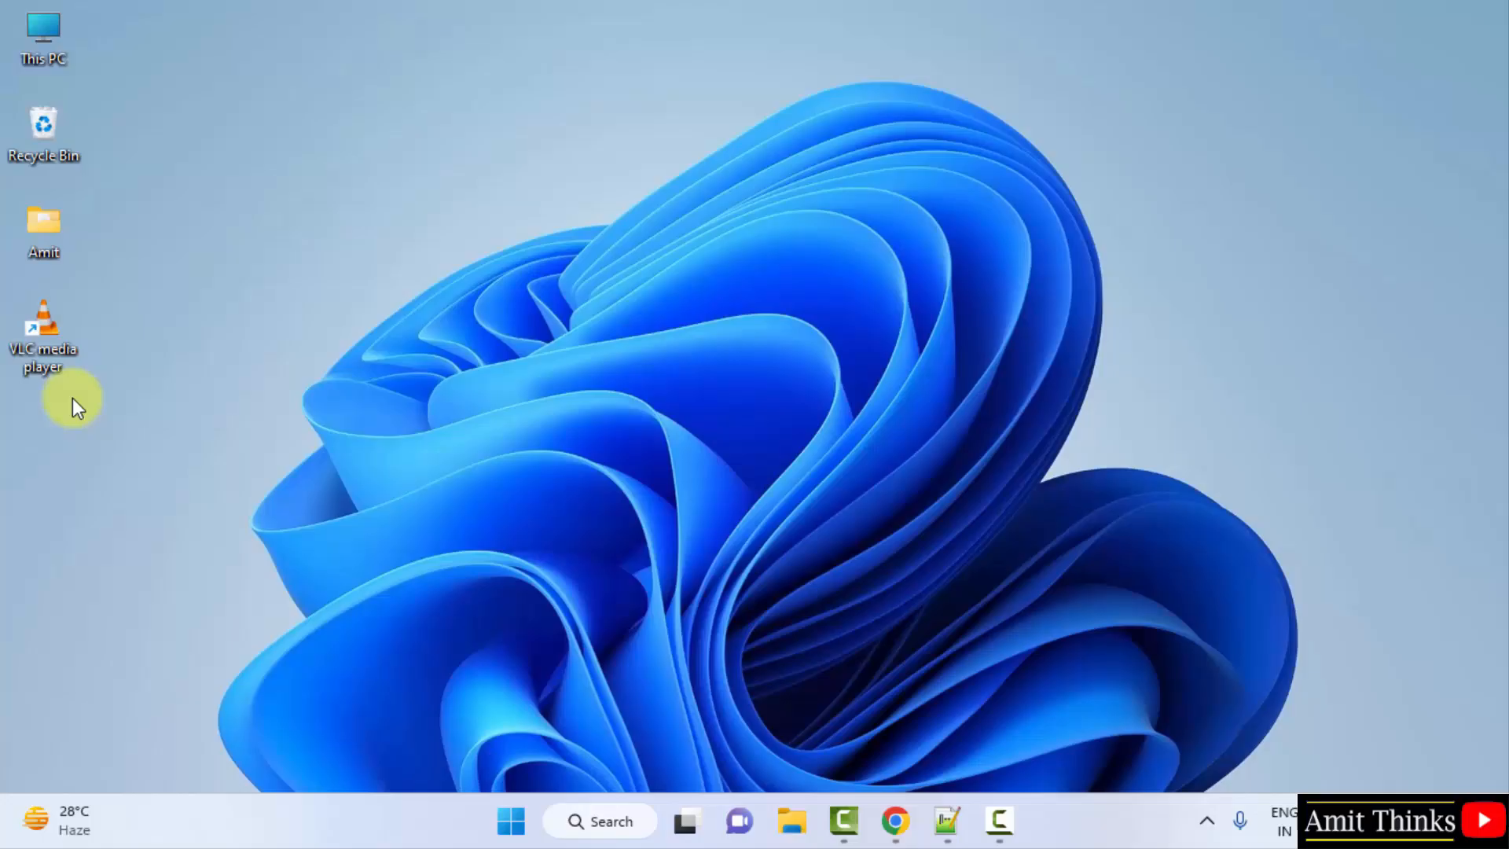
{"action": "double_click", "coordinate": [43, 327]}
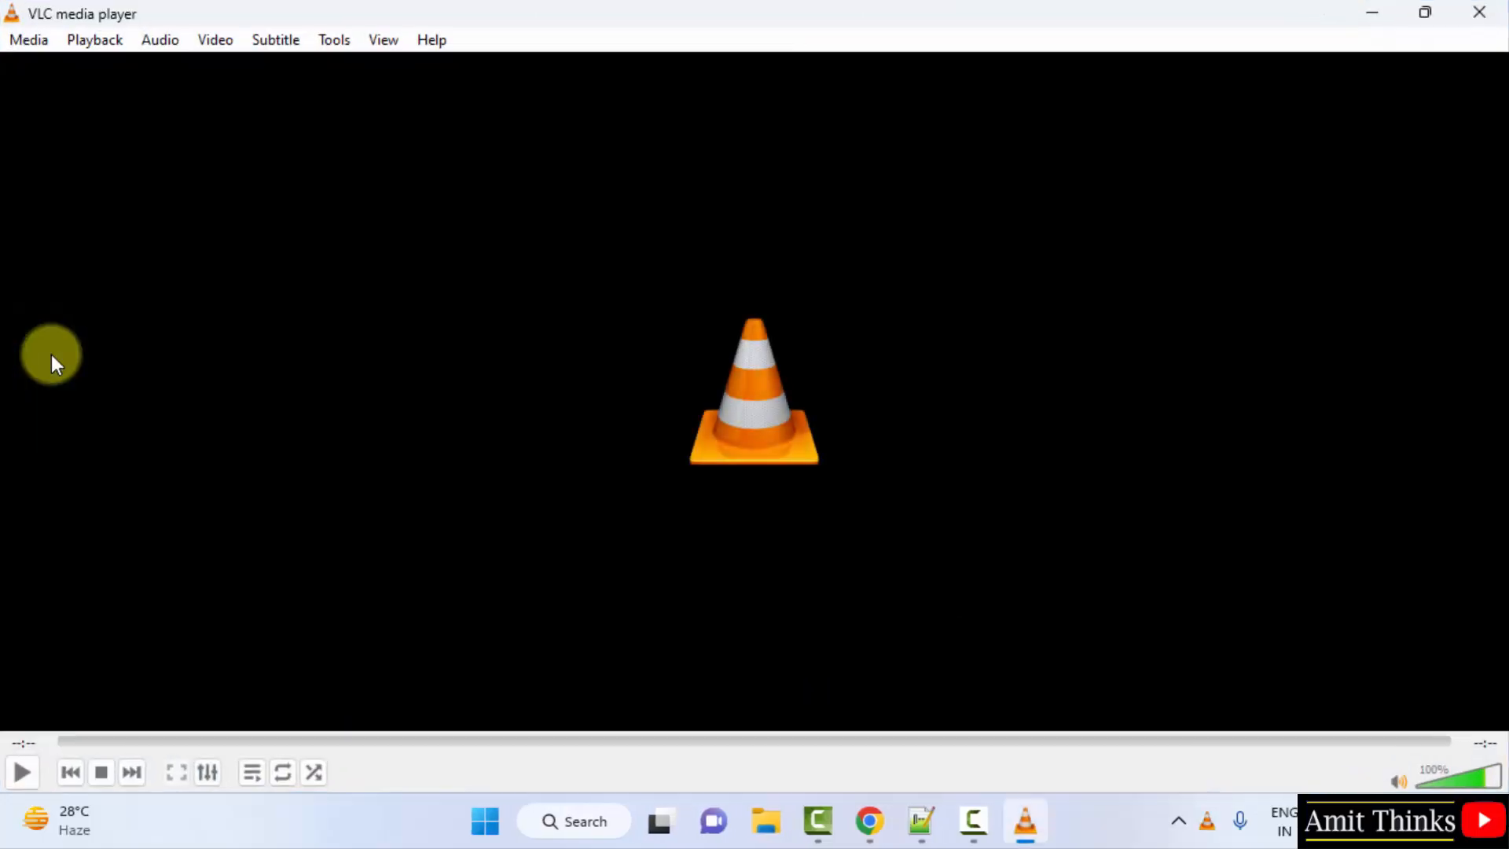
{"action": "mouse_move", "coordinate": [1025, 823]}
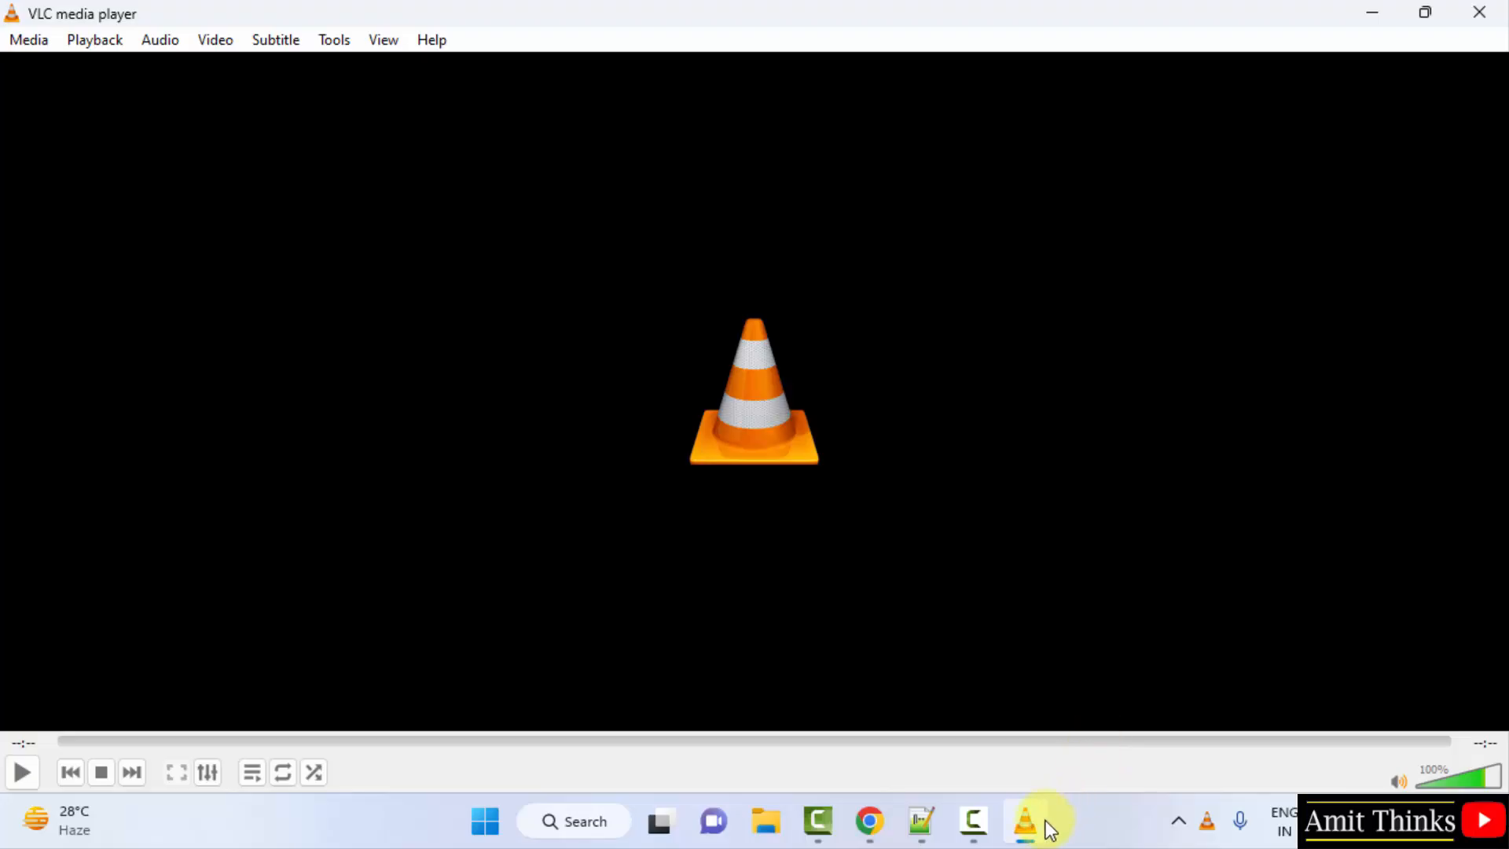